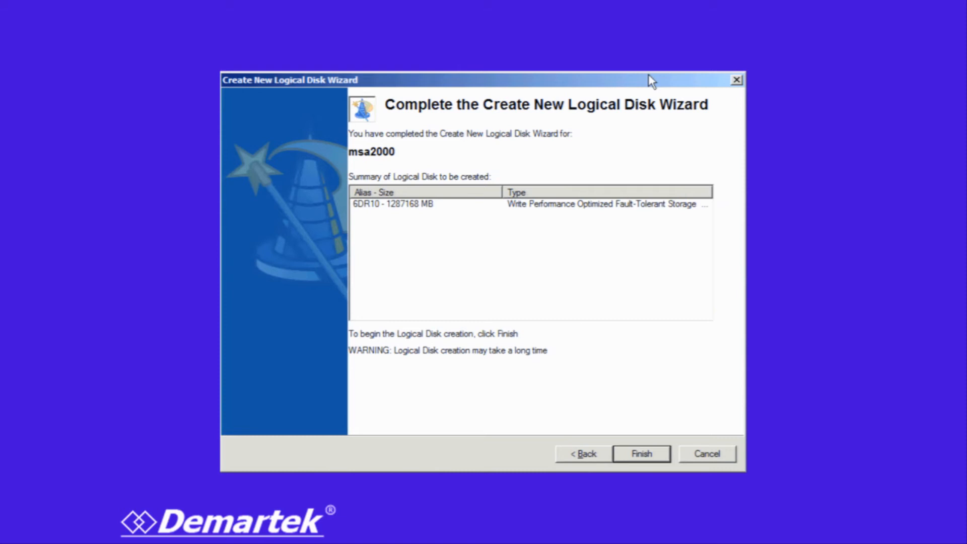
Finish the wizard to create the 1287168 MB 6DR10 logical disk on msa2000
click(421, 204)
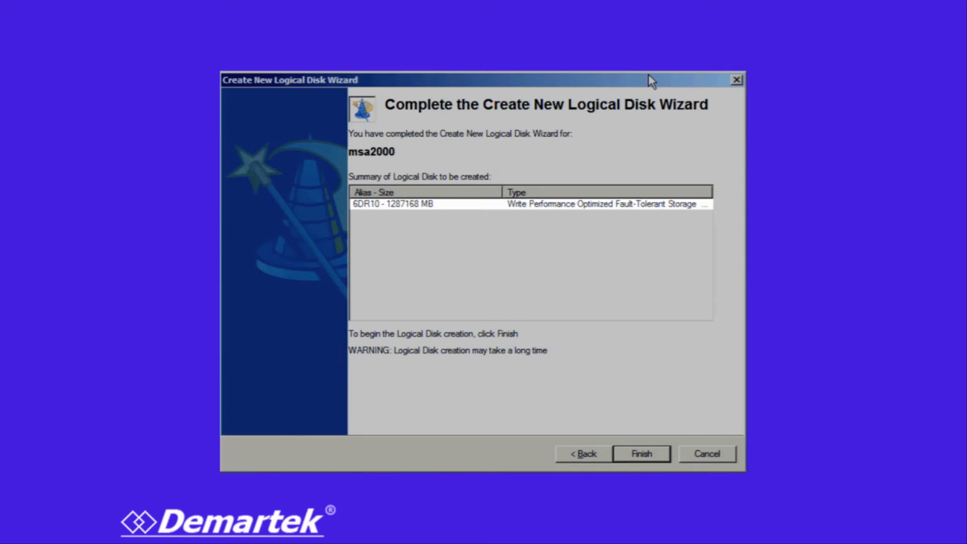
click(641, 453)
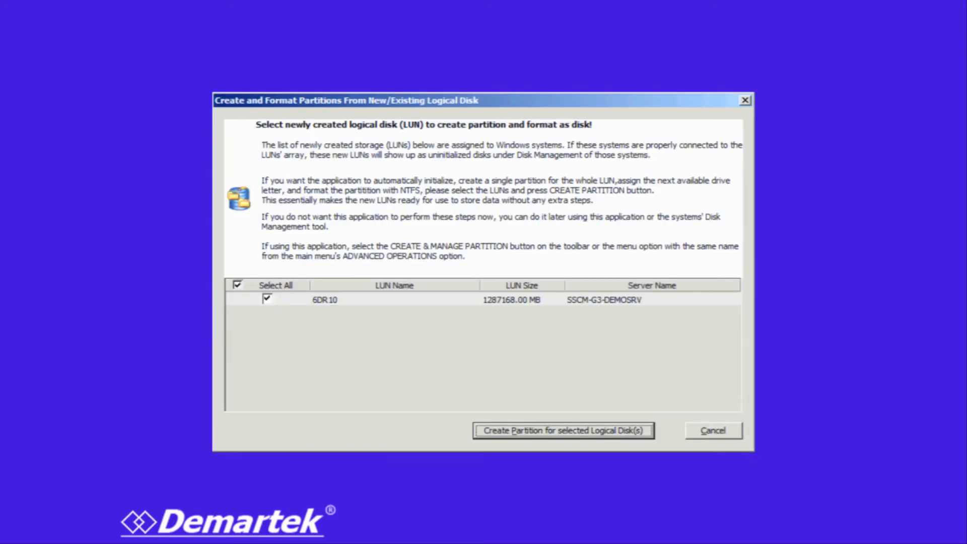